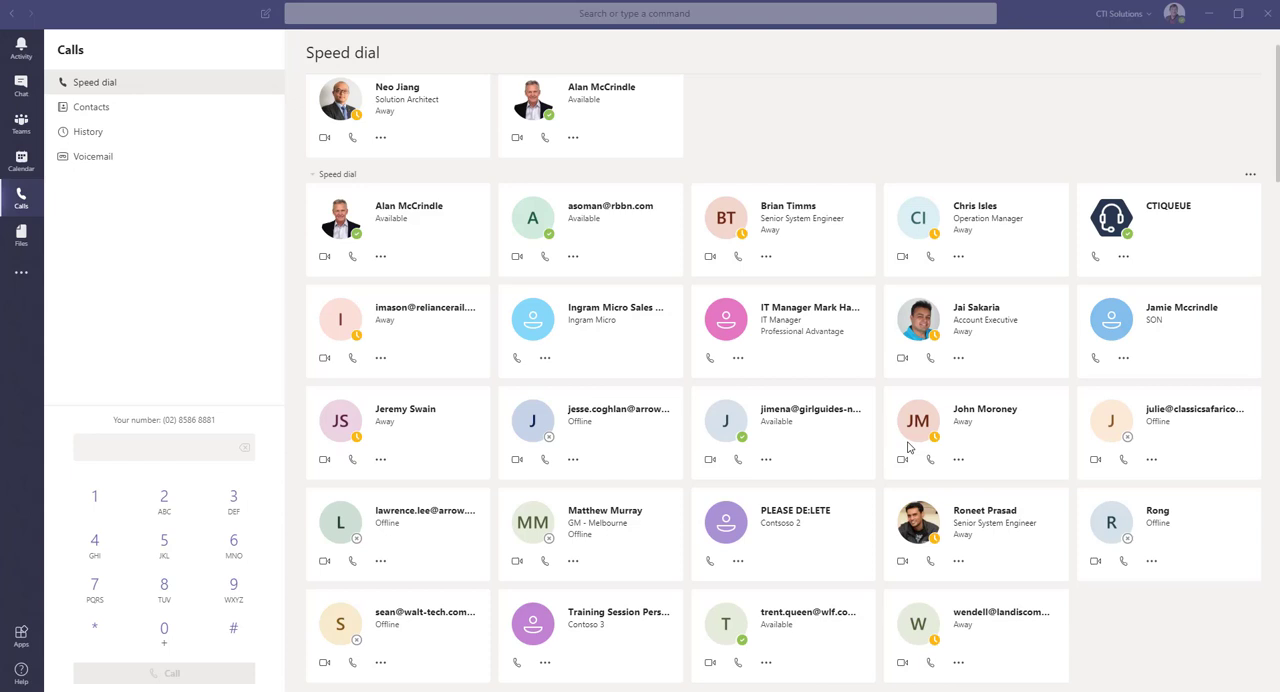
mouse_move(997, 365)
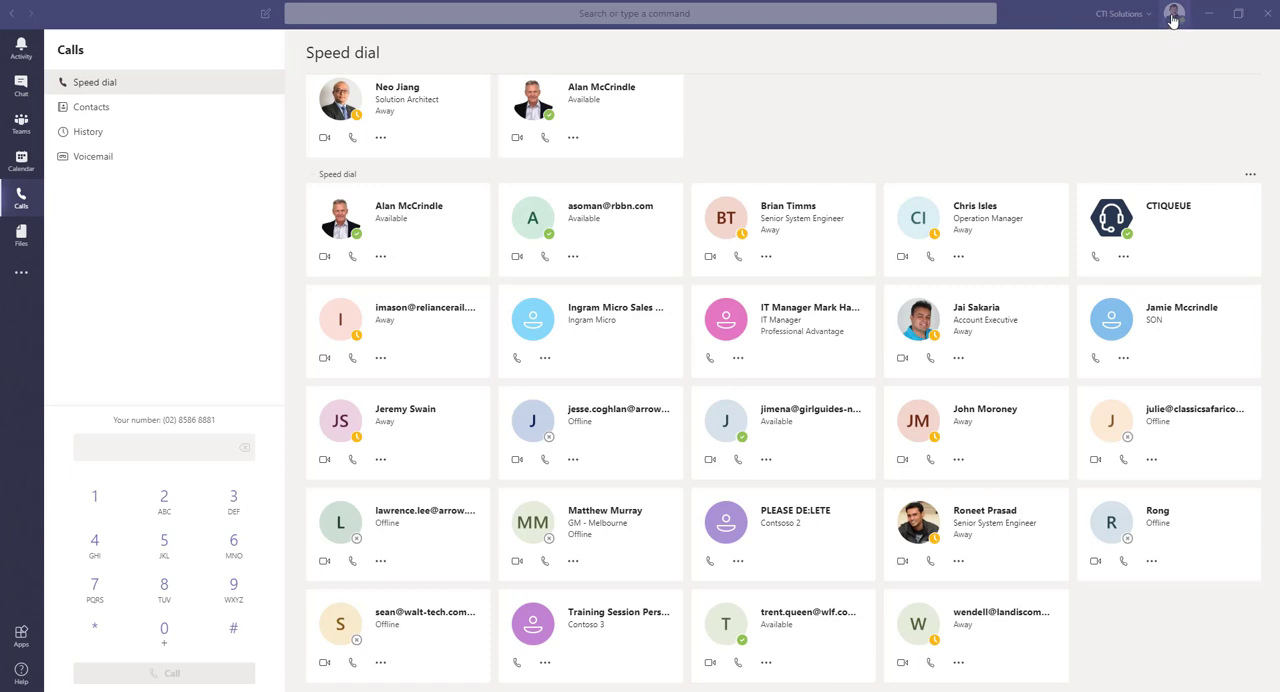
- Open Teams Settings from the profile menu to reach the General page
left_click(1175, 13)
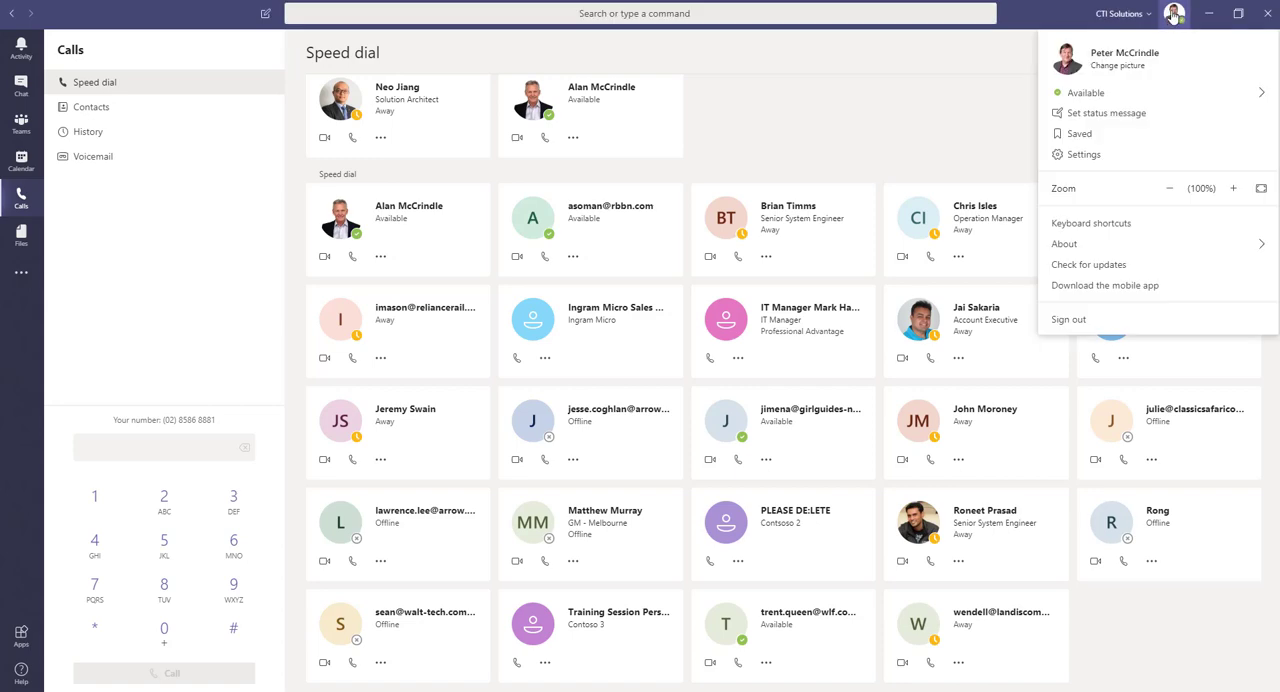
left_click(1083, 154)
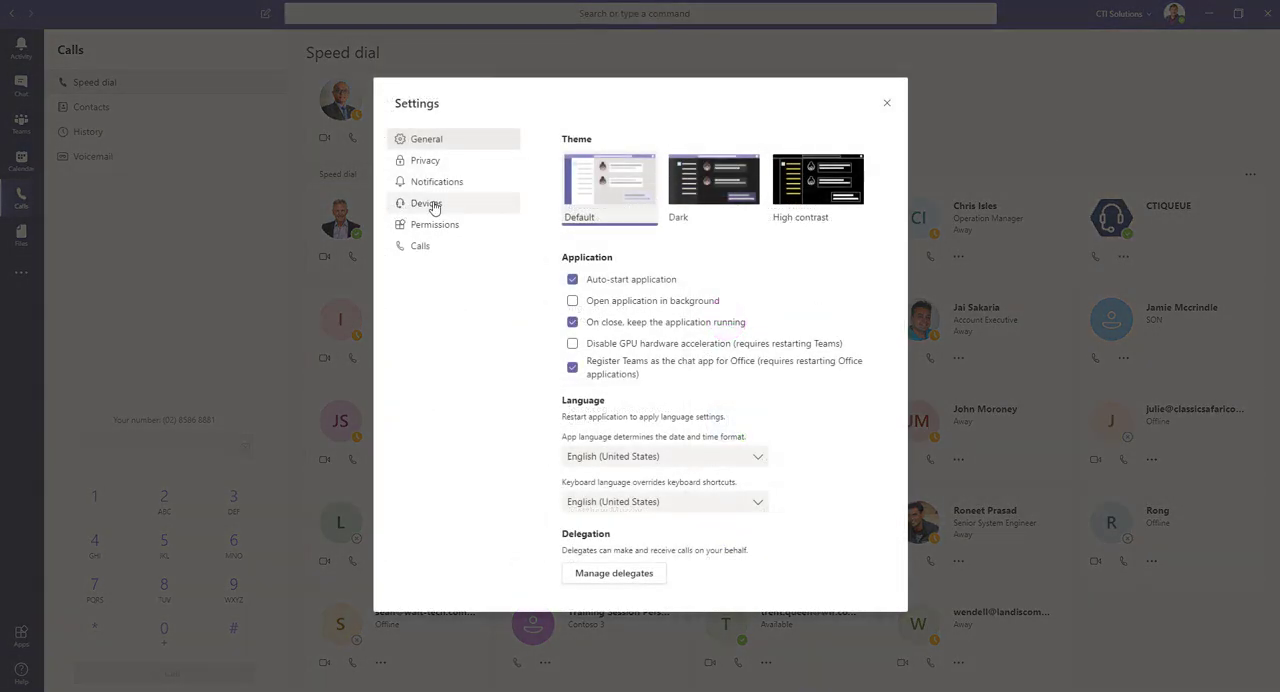
- Show the Devices page and keep Headset Microphone (Sennheiser DECT) as the microphone
left_click(427, 203)
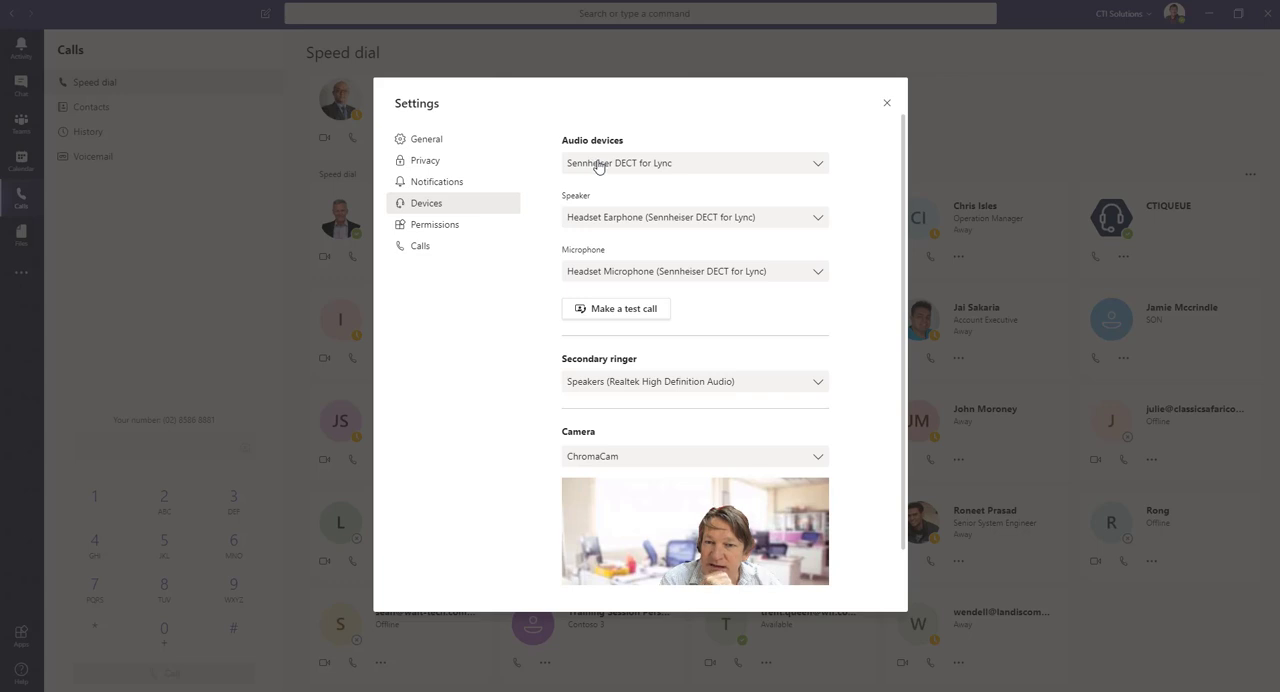
mouse_move(604, 277)
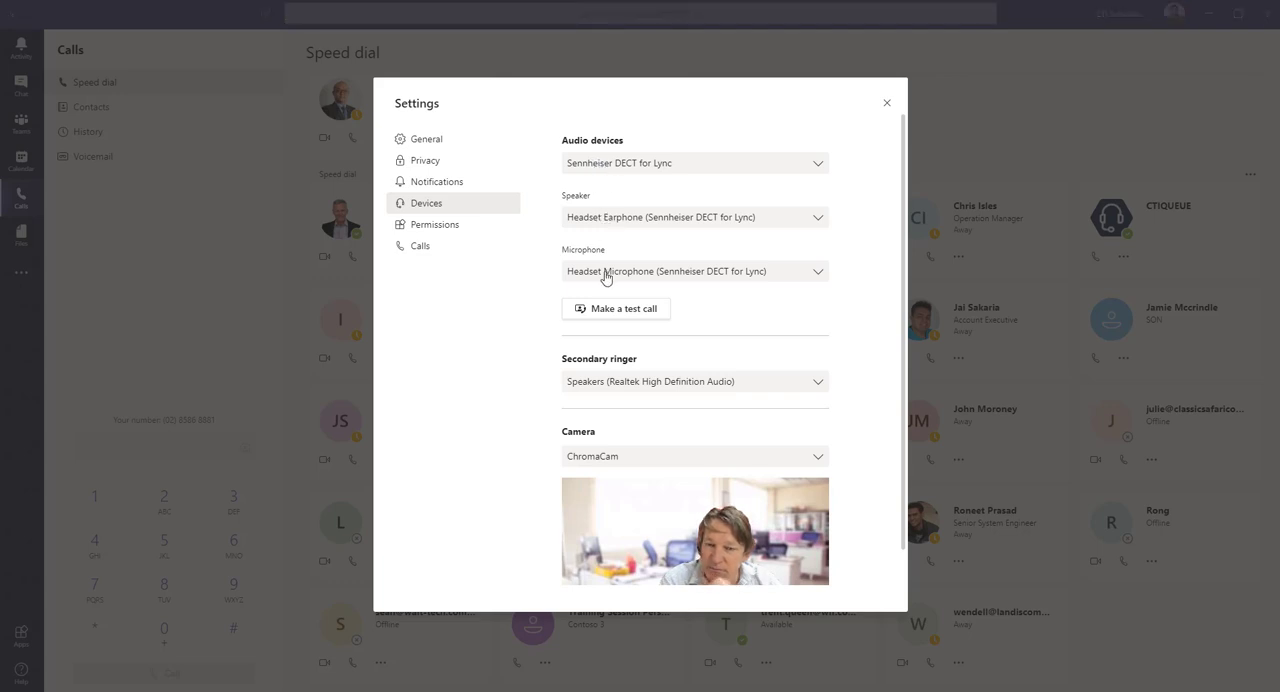
left_click(694, 271)
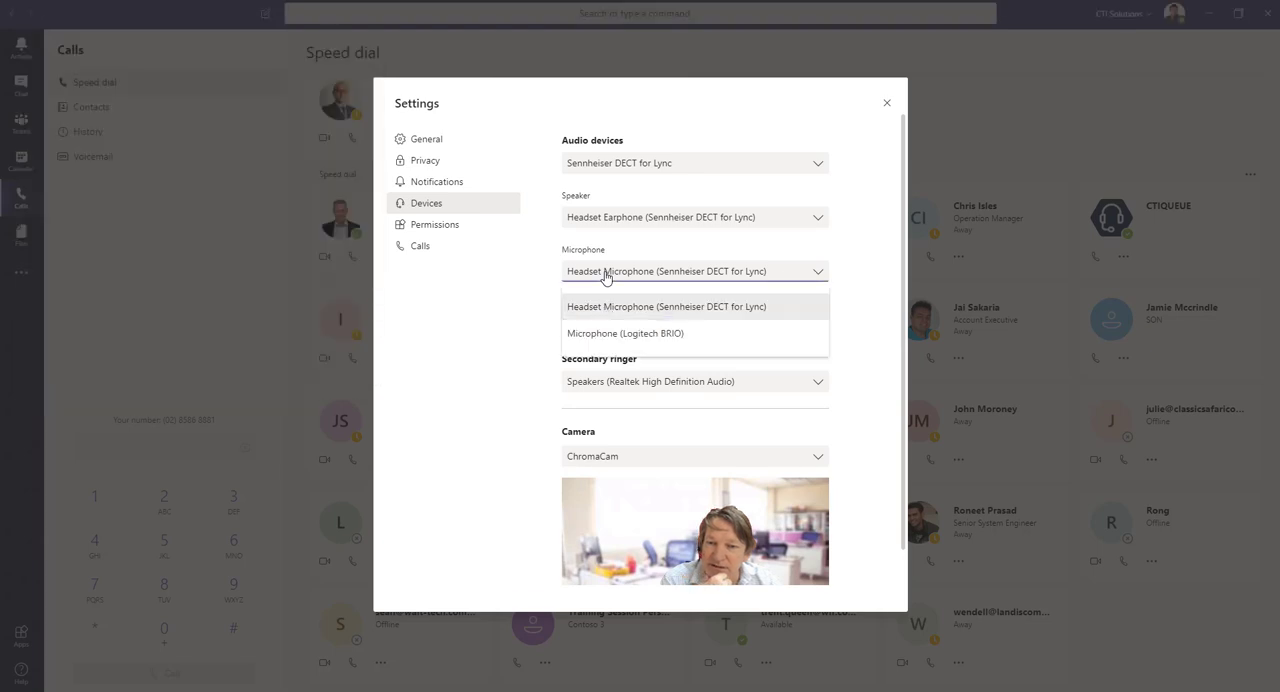
left_click(665, 306)
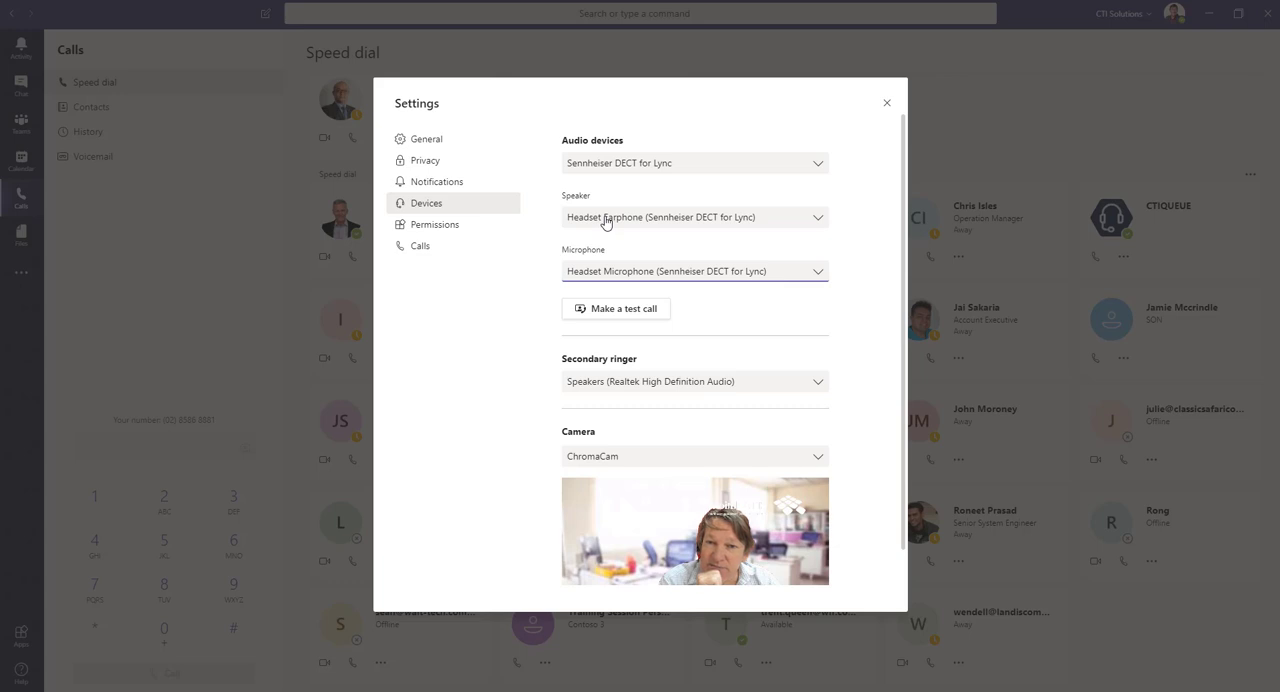
mouse_move(610, 165)
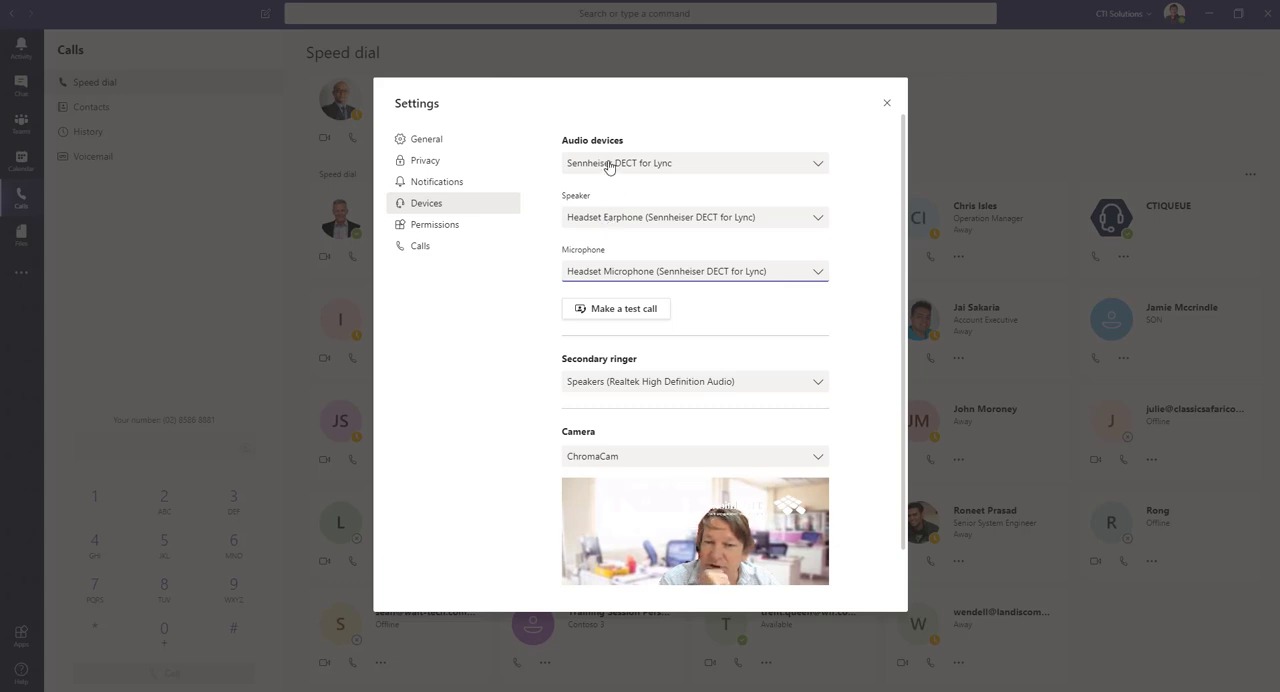
left_click(694, 163)
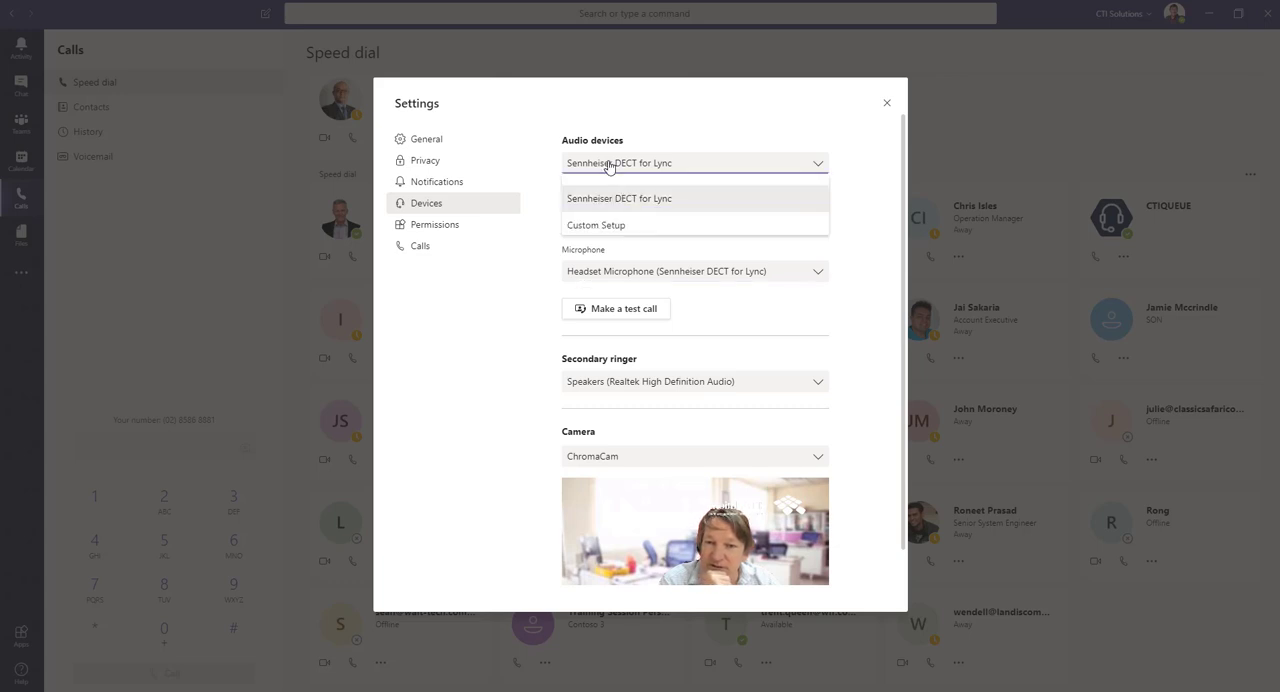
left_click(618, 198)
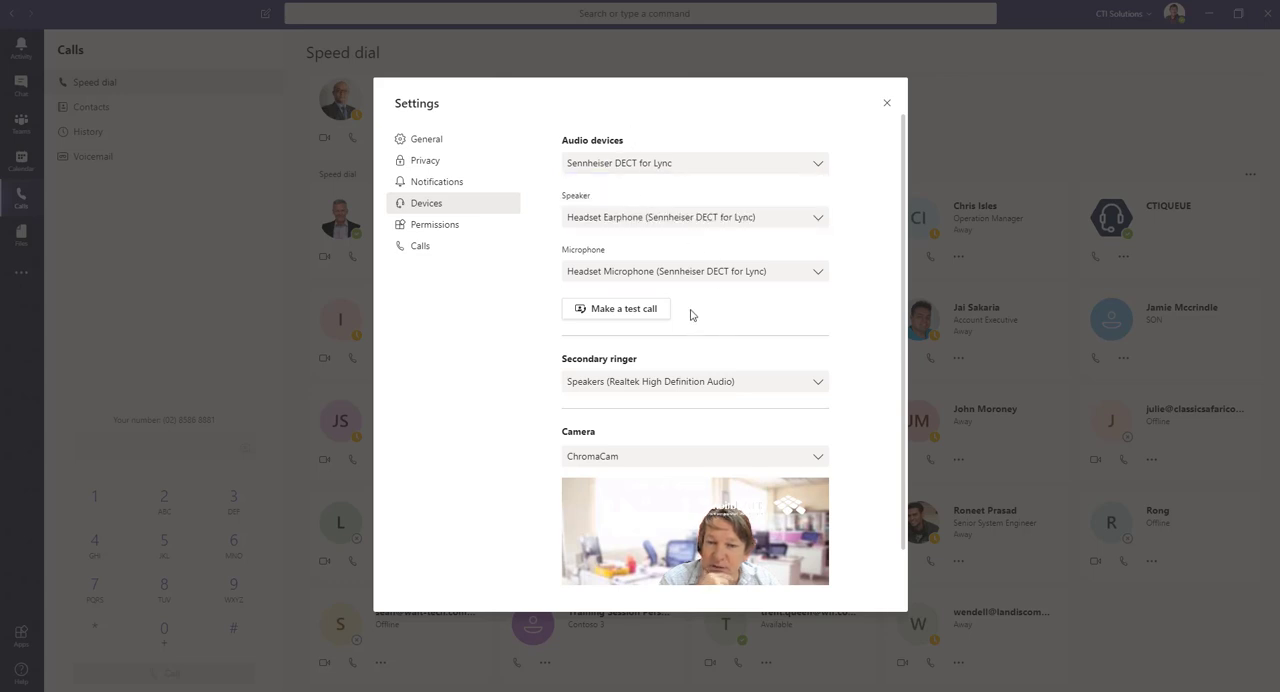
mouse_move(617, 312)
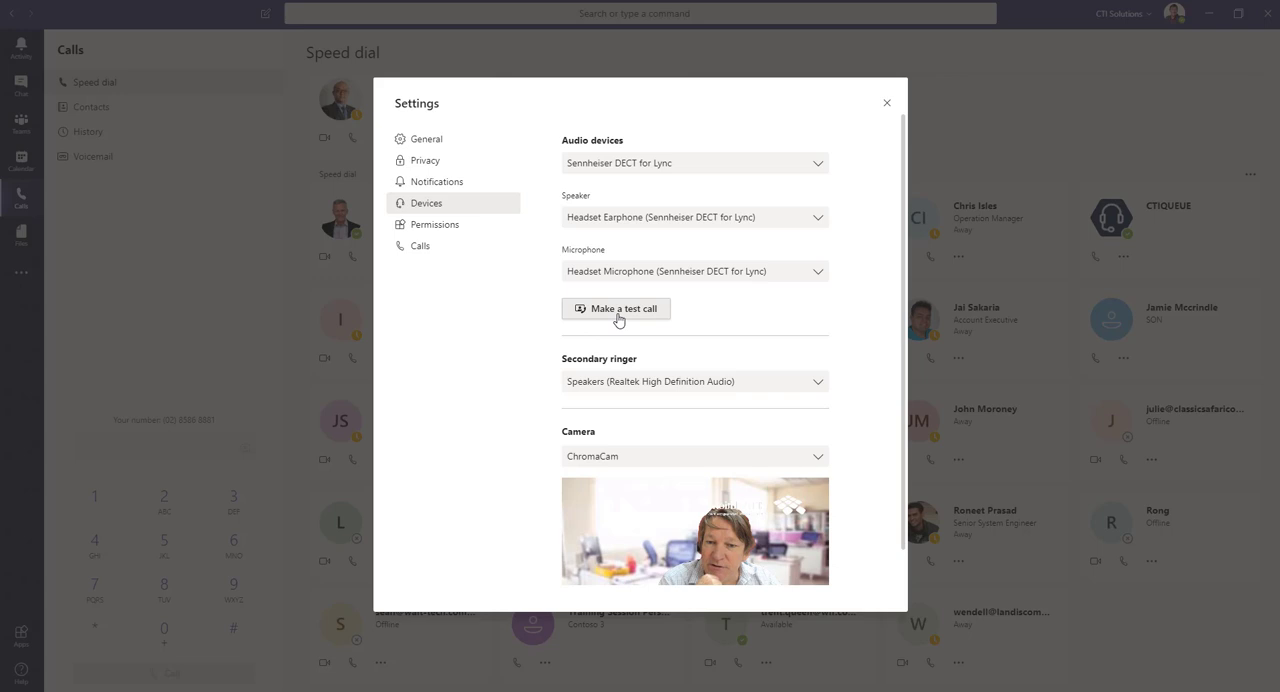
mouse_move(615, 348)
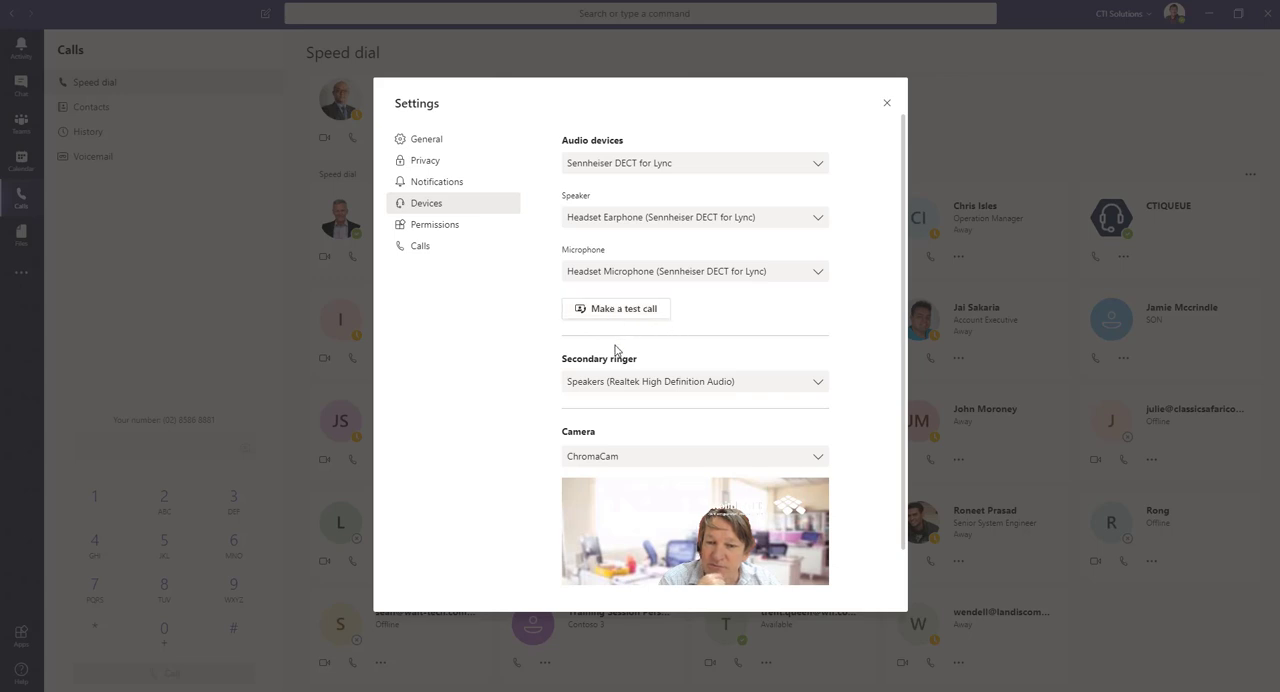
scroll("down", 3)
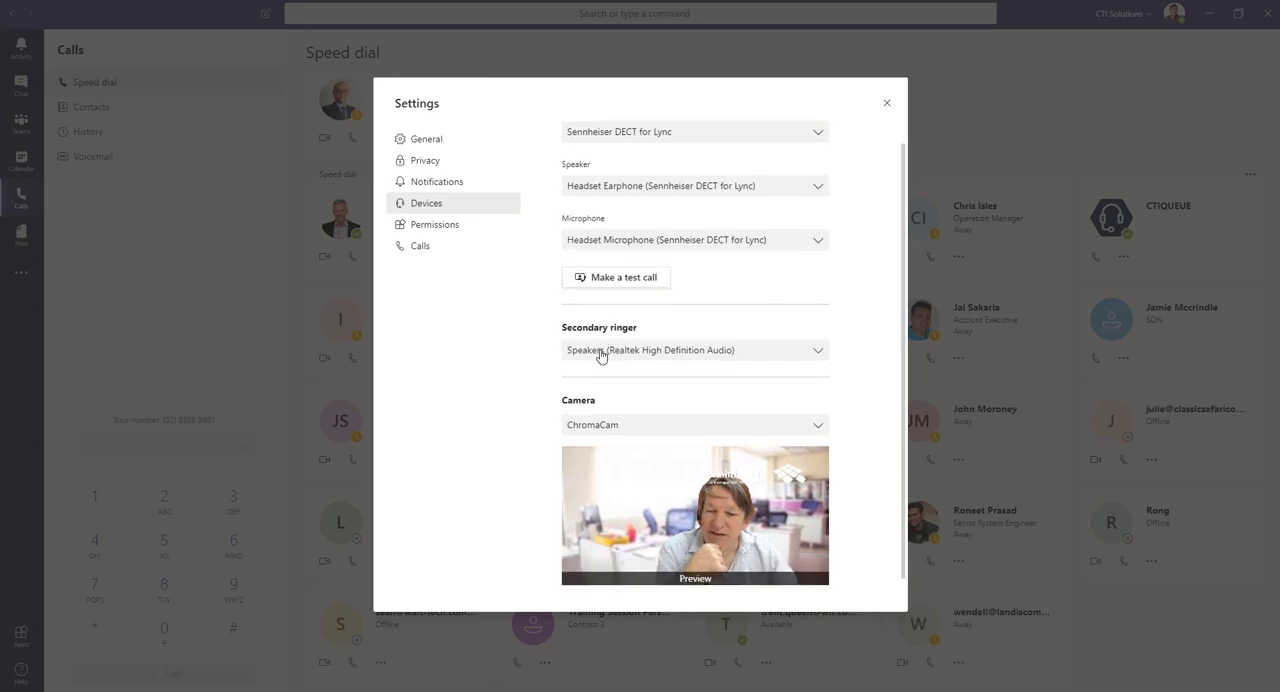